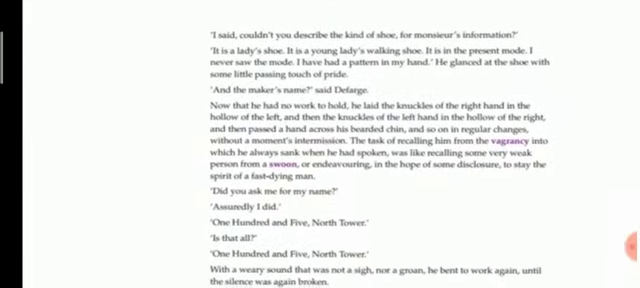
scroll(down, 3)
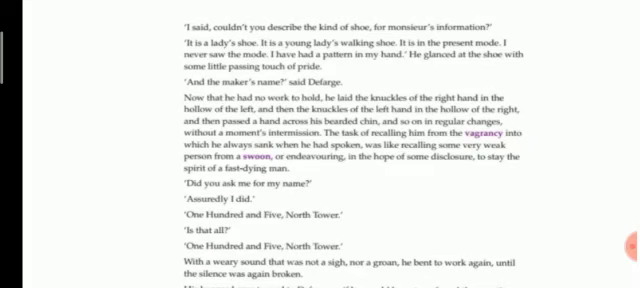
scroll(down, 3)
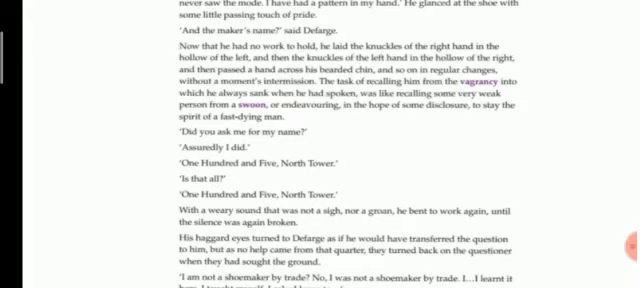
scroll(down, 3)
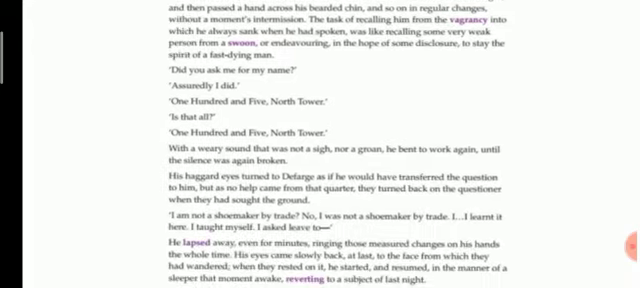
scroll(down, 3)
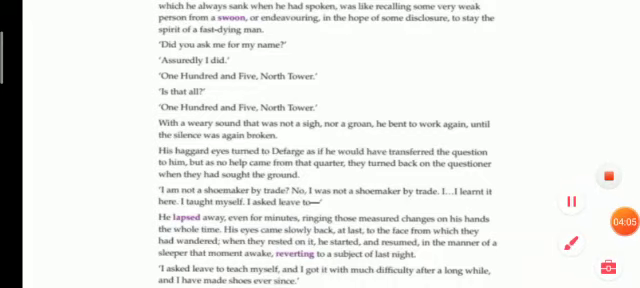
scroll(down, 3)
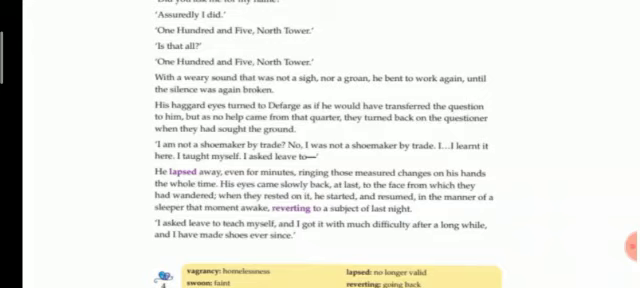
scroll(down, 3)
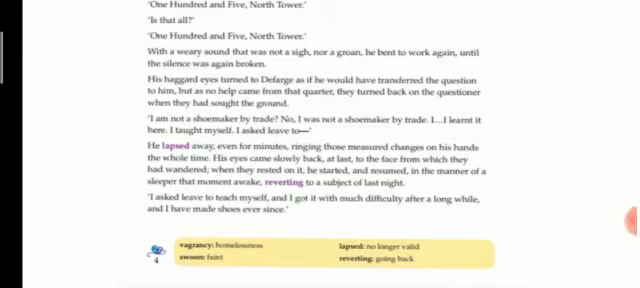
scroll(down, 3)
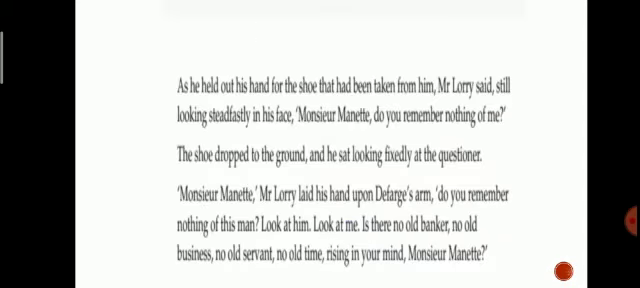